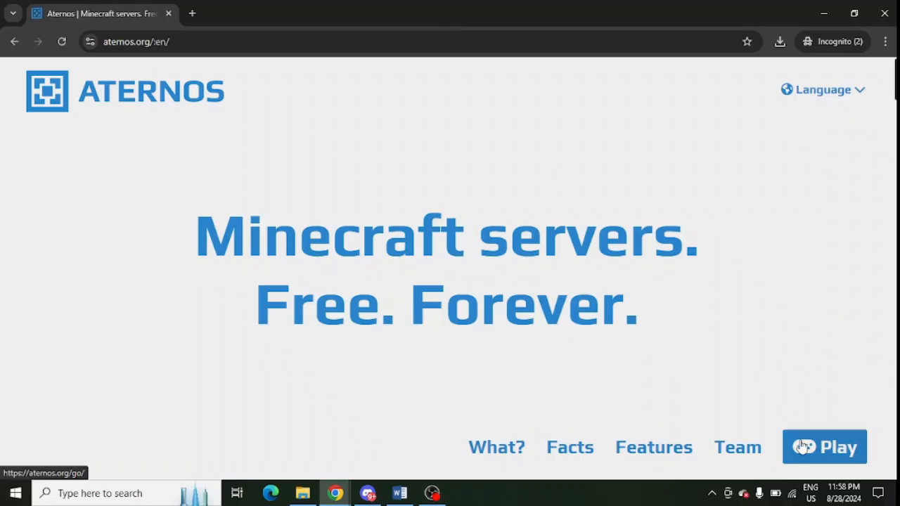
Step: Go from the Aternos homepage to the account's servers list
{"action": "left_click", "coordinate": [824, 446]}
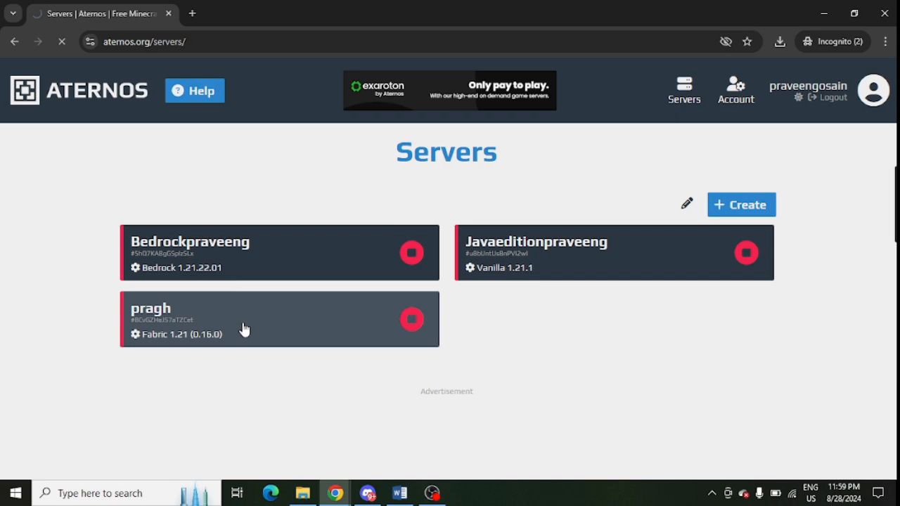
Step: Open the 'pragh' server and check its Fabric 1.21 software and version
{"action": "left_click", "coordinate": [279, 319]}
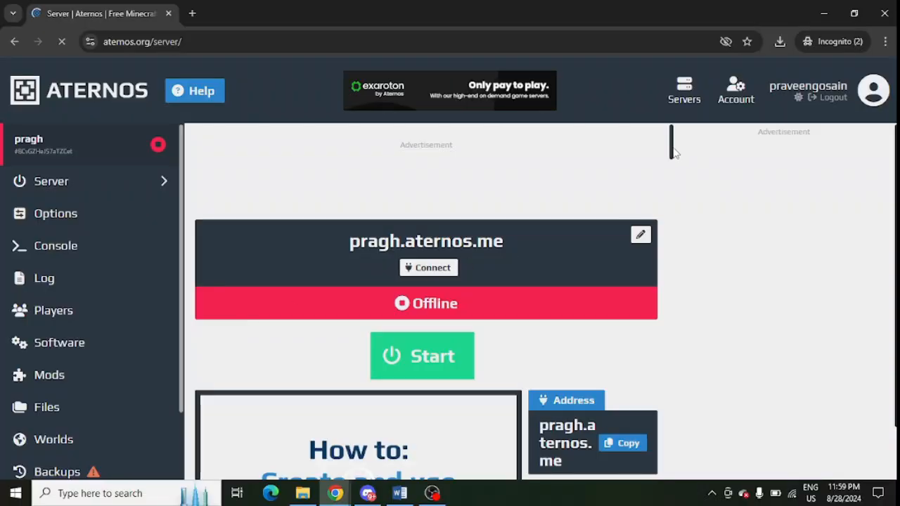
{"action": "scroll", "scroll_direction": "down", "scroll_amount": 3}
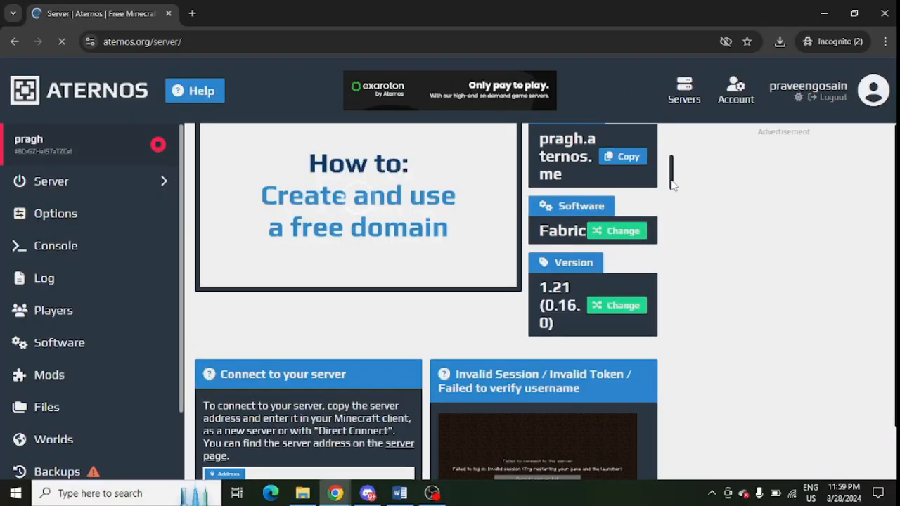
{"action": "mouse_move", "coordinate": [580, 283]}
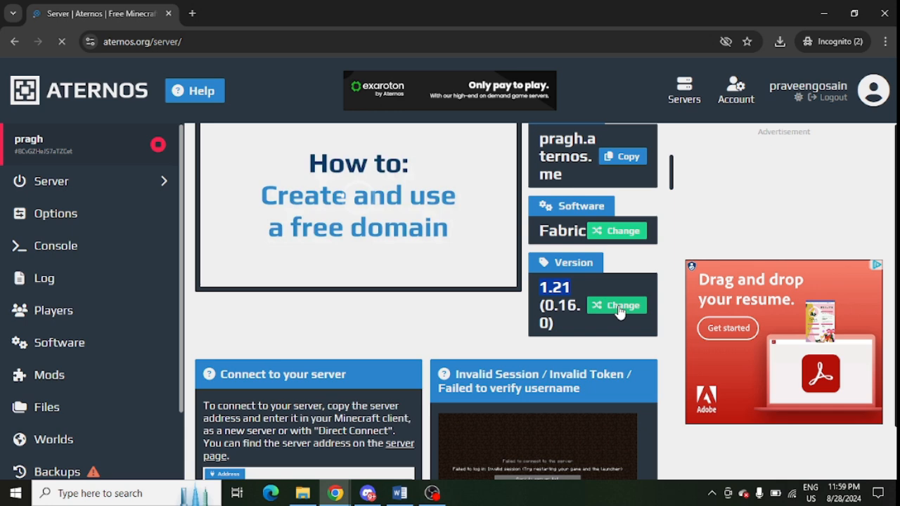
Step: Review the Fabric versions list, confirming 1.21 (0.16.0) is installed, then go to Mods
{"action": "left_click", "coordinate": [621, 305]}
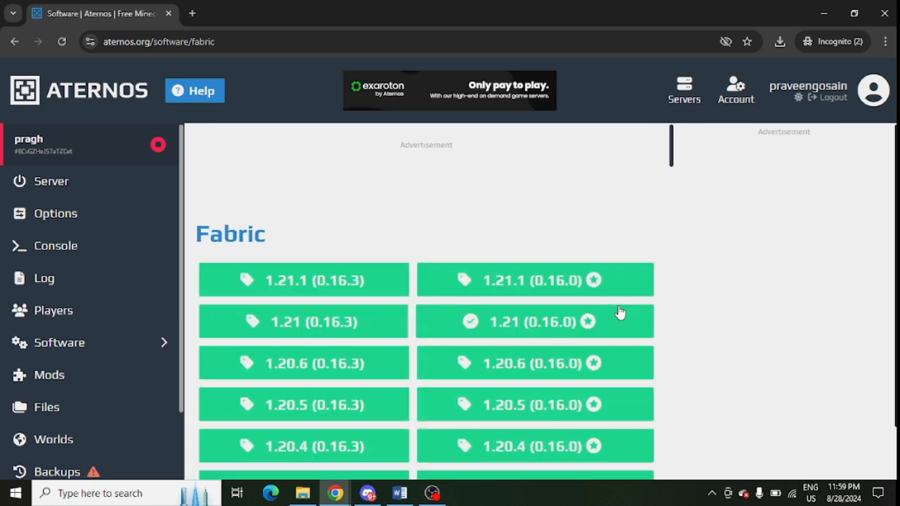
{"action": "mouse_move", "coordinate": [666, 271]}
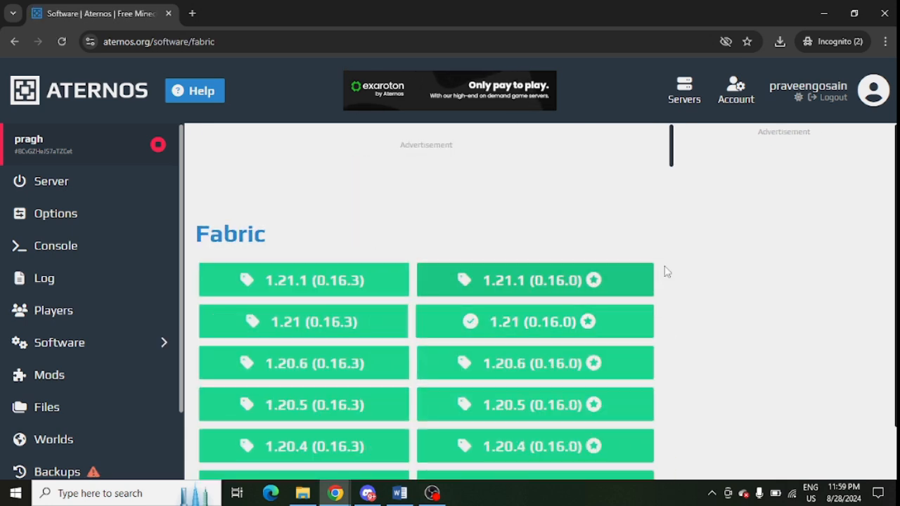
{"action": "mouse_move", "coordinate": [534, 280]}
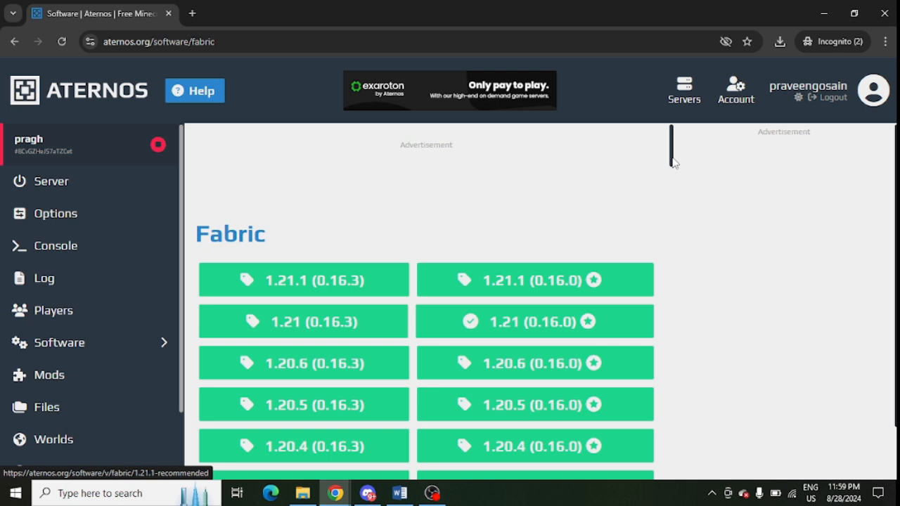
{"action": "scroll", "scroll_direction": "down", "scroll_amount": 3}
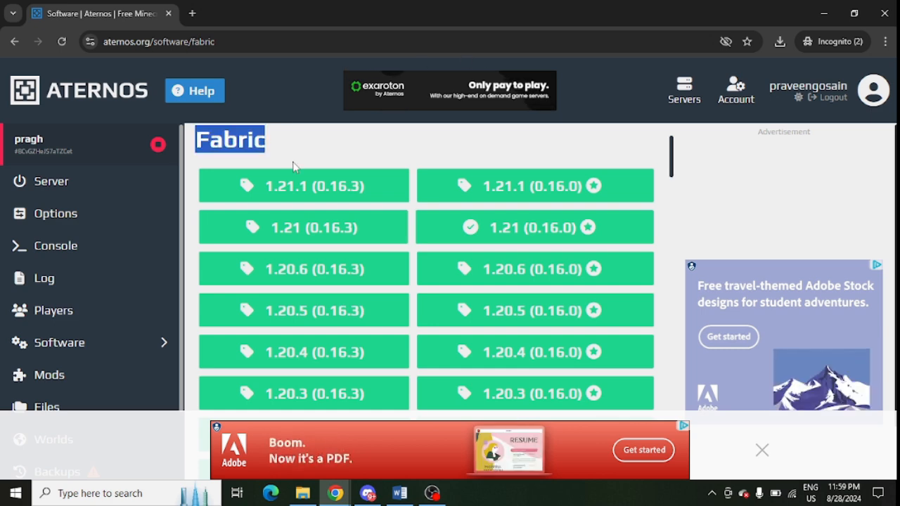
{"action": "mouse_move", "coordinate": [299, 199]}
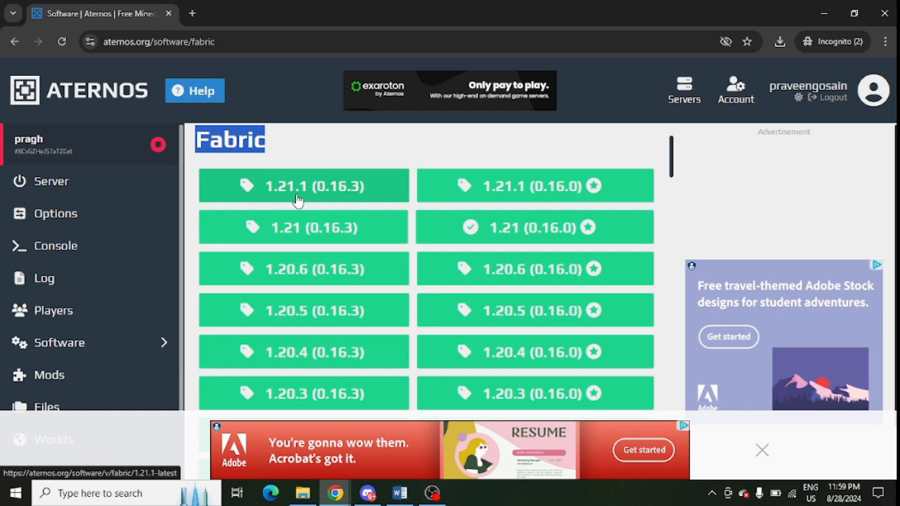
{"action": "mouse_move", "coordinate": [116, 338]}
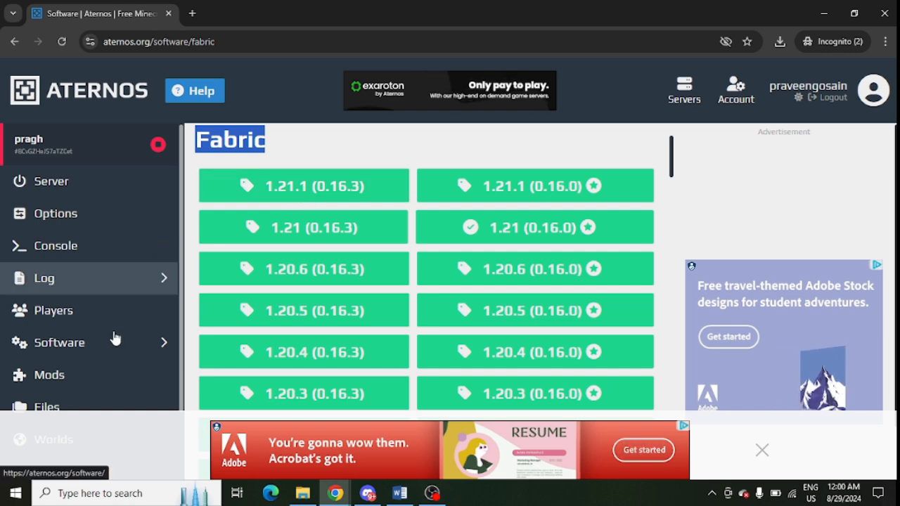
{"action": "left_click", "coordinate": [50, 375]}
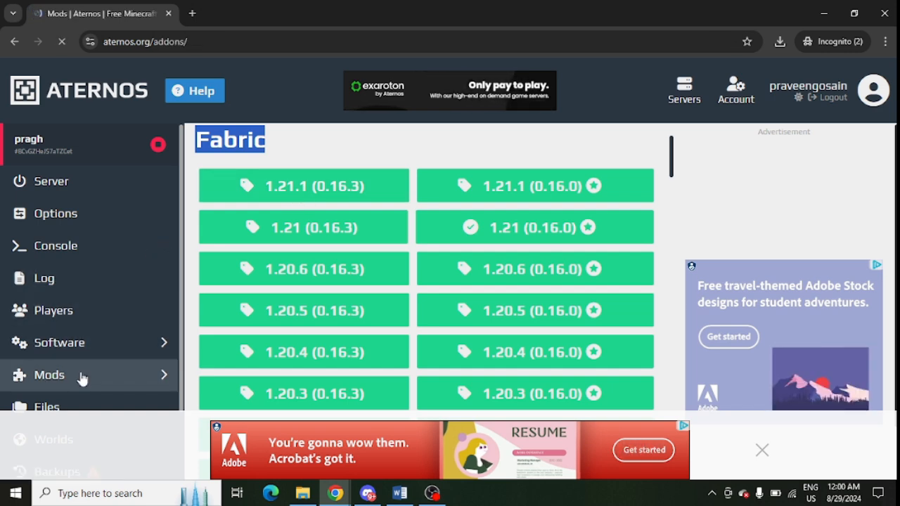
Step: View the Fabric API mod's versions, then return to the server overview
{"action": "left_click", "coordinate": [49, 374]}
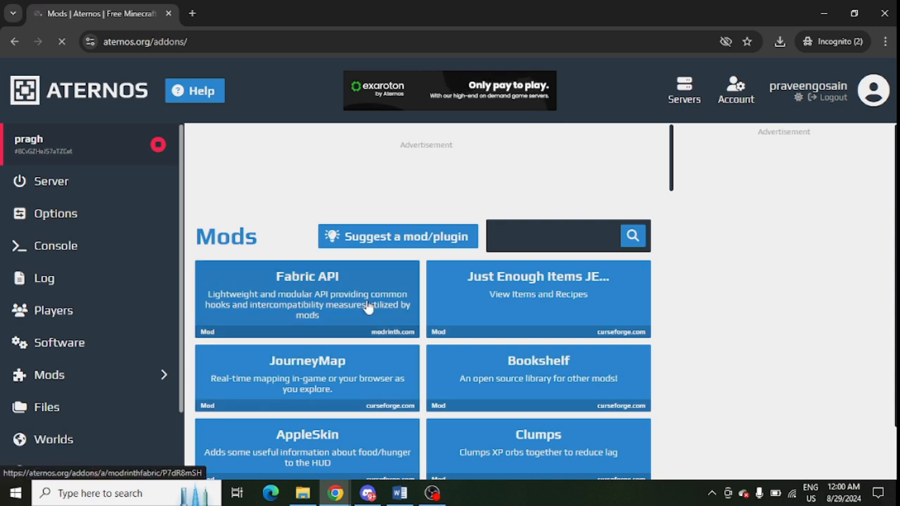
{"action": "mouse_move", "coordinate": [337, 292]}
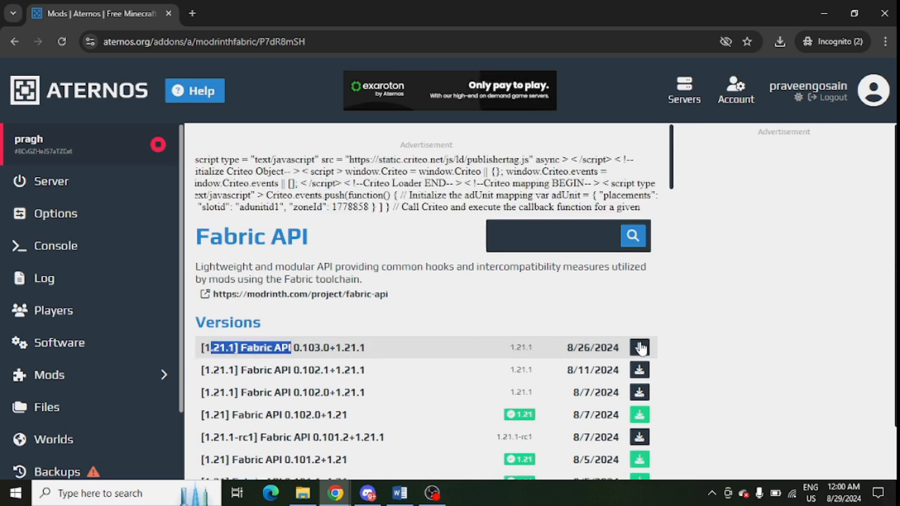
{"action": "mouse_move", "coordinate": [96, 378]}
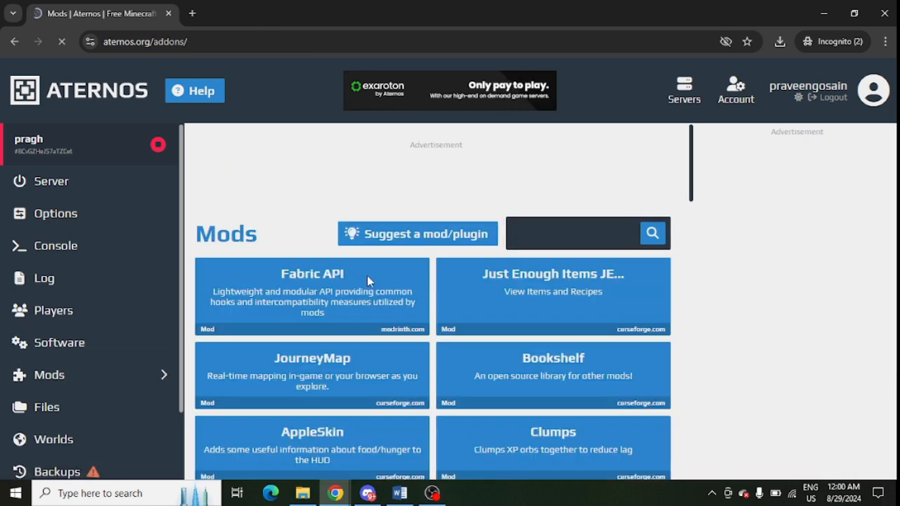
{"action": "left_click", "coordinate": [51, 182]}
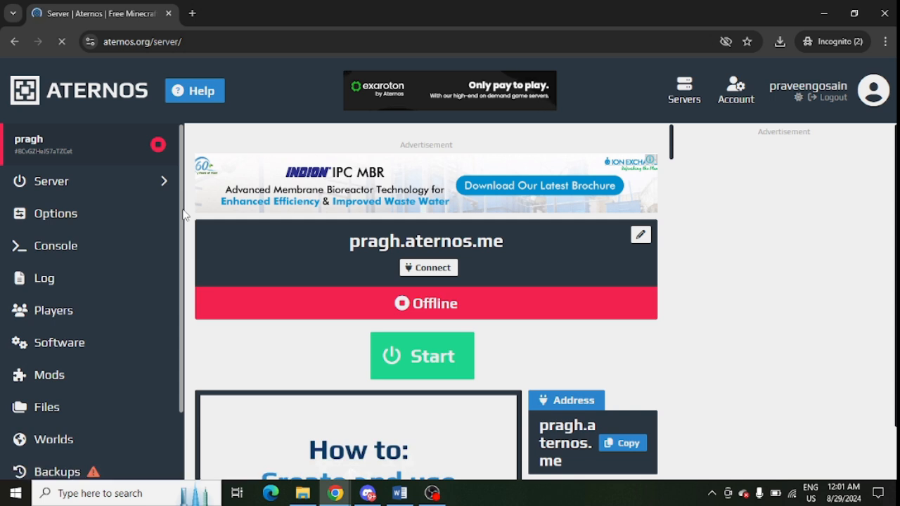
Step: Browse the server files and open the empty mods folder
{"action": "left_click", "coordinate": [46, 407]}
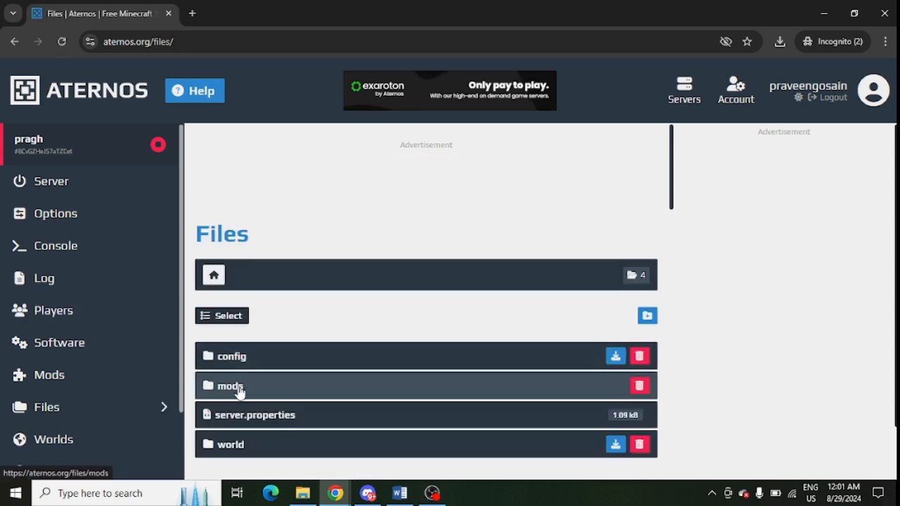
{"action": "mouse_move", "coordinate": [239, 391]}
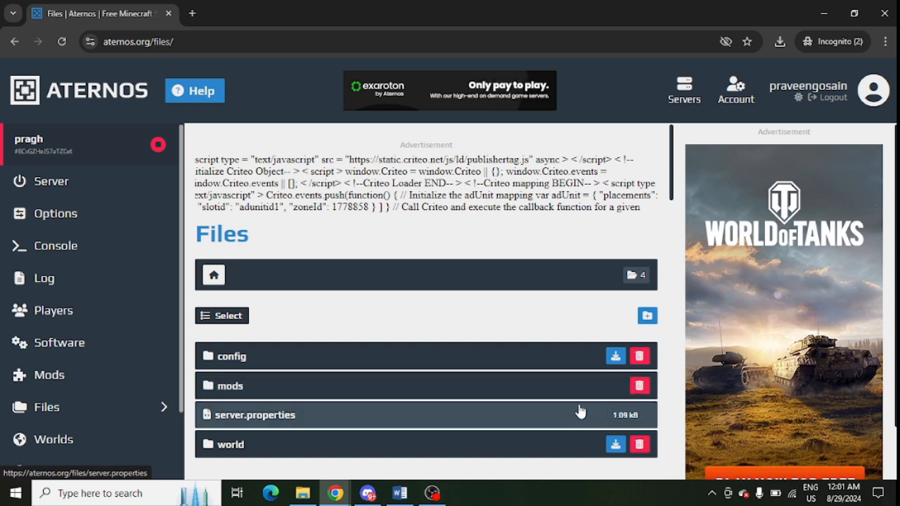
{"action": "mouse_move", "coordinate": [225, 386]}
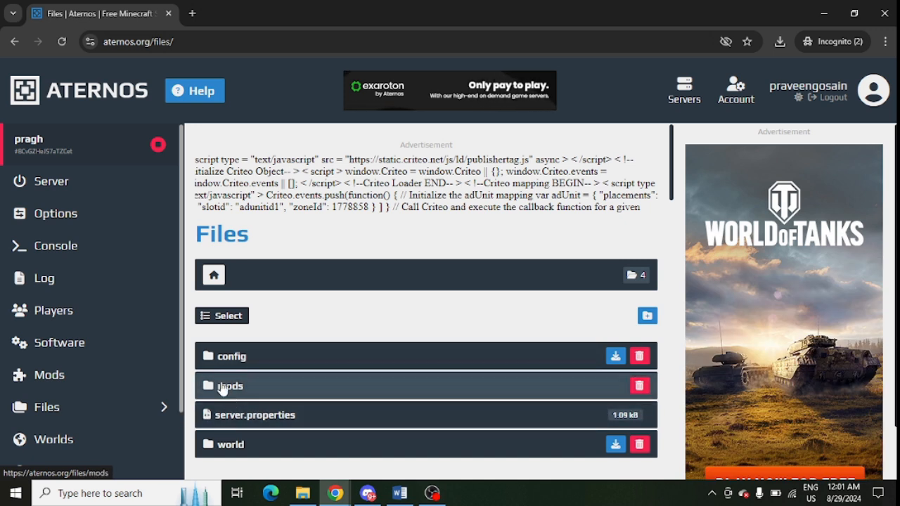
{"action": "left_click", "coordinate": [230, 385]}
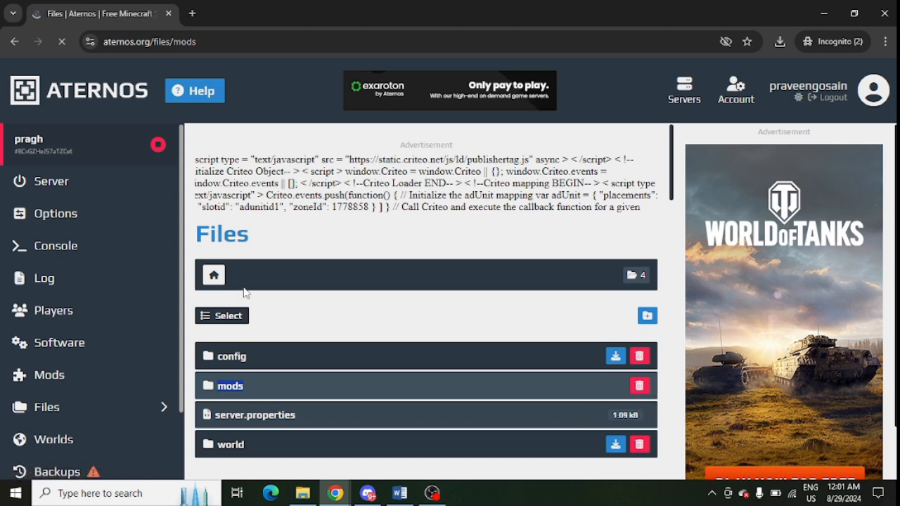
{"action": "left_click", "coordinate": [231, 385]}
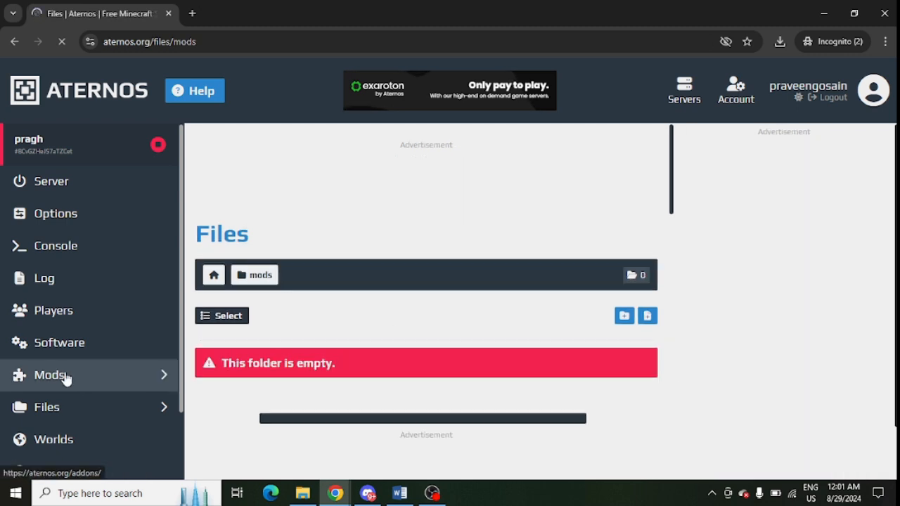
Step: Install NaturesCompass-1.21-2.2.6-fabric.jar from the Nature's Compass mod page
{"action": "left_click", "coordinate": [49, 375]}
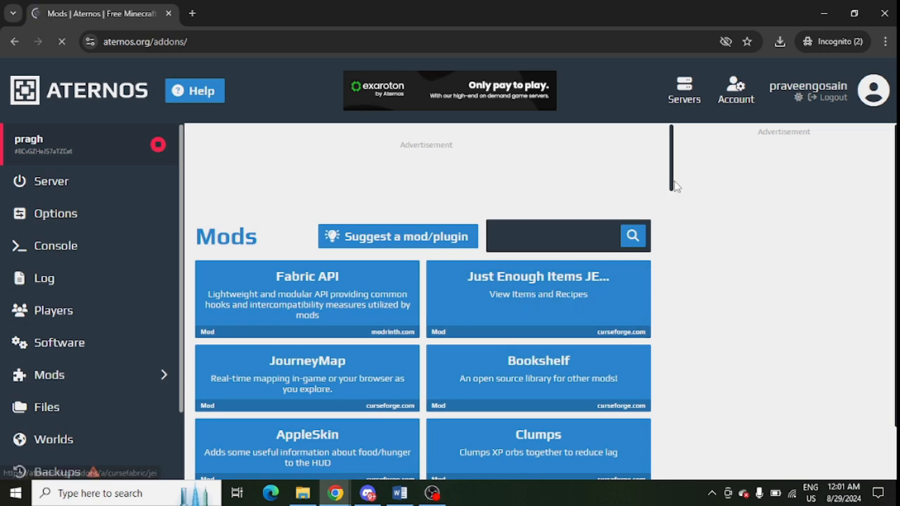
{"action": "scroll", "scroll_direction": "down", "scroll_amount": 3}
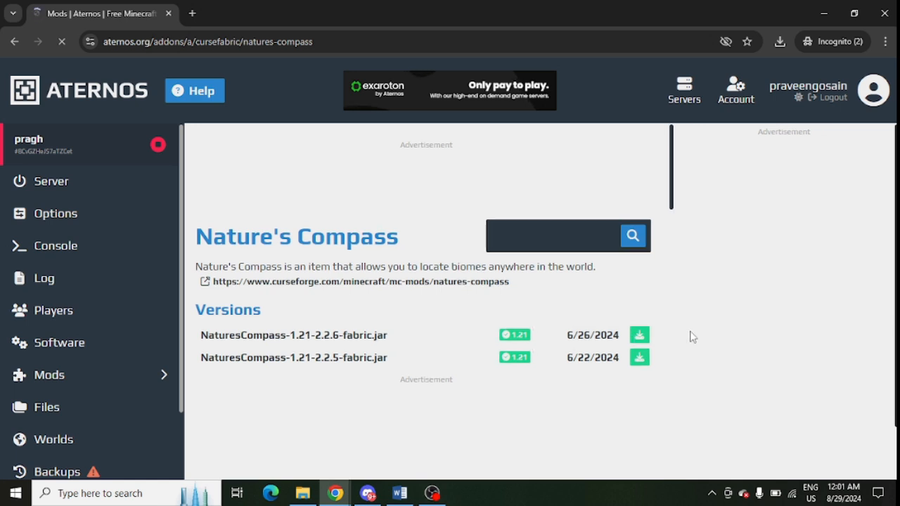
{"action": "left_click", "coordinate": [638, 335]}
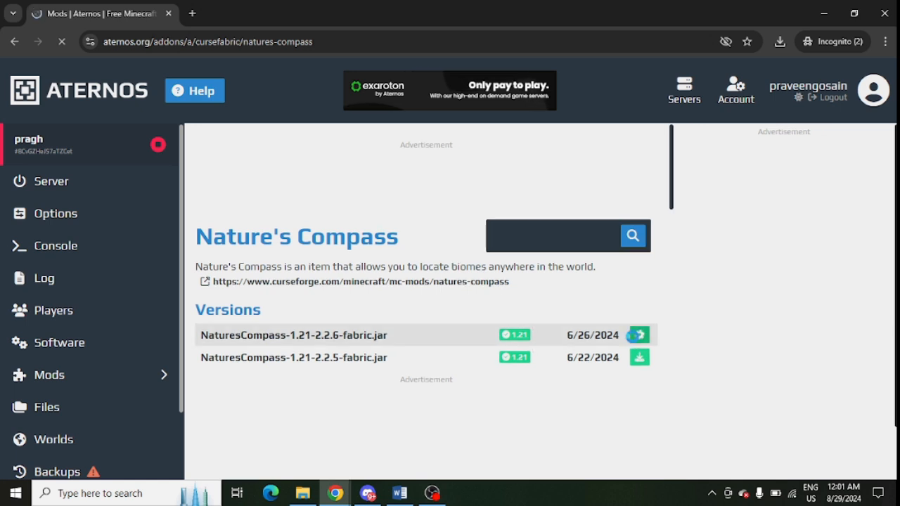